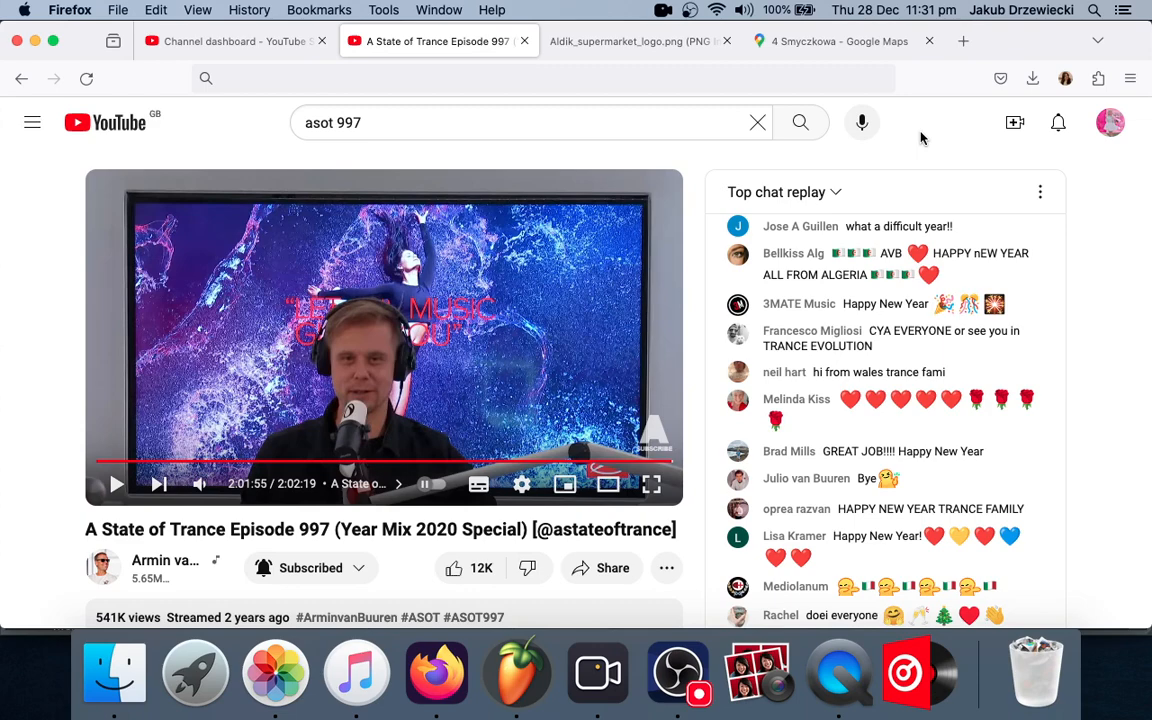
Step: Show the OBS menu-bar menu with its Stop Recording option while the ASOT 997 stream plays
click(688, 10)
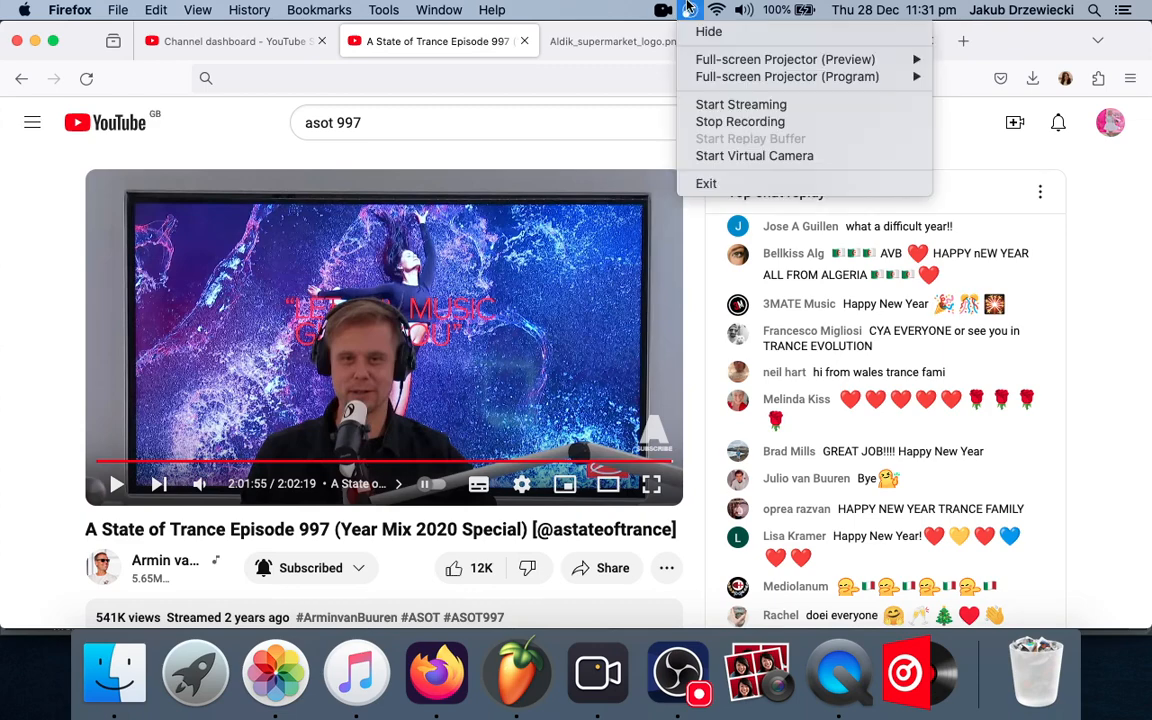